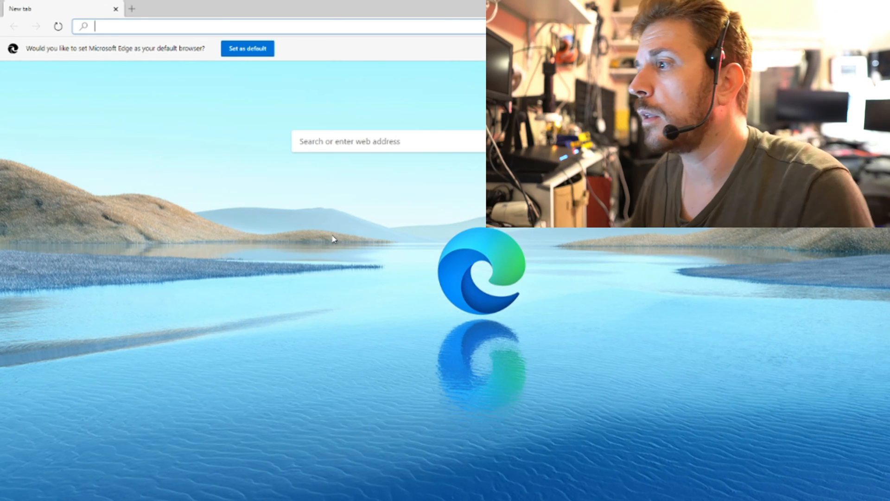
- Agree to automatic firmware updates, decline router analytics sharing, and apply both choices
type("google.com/start.htm")
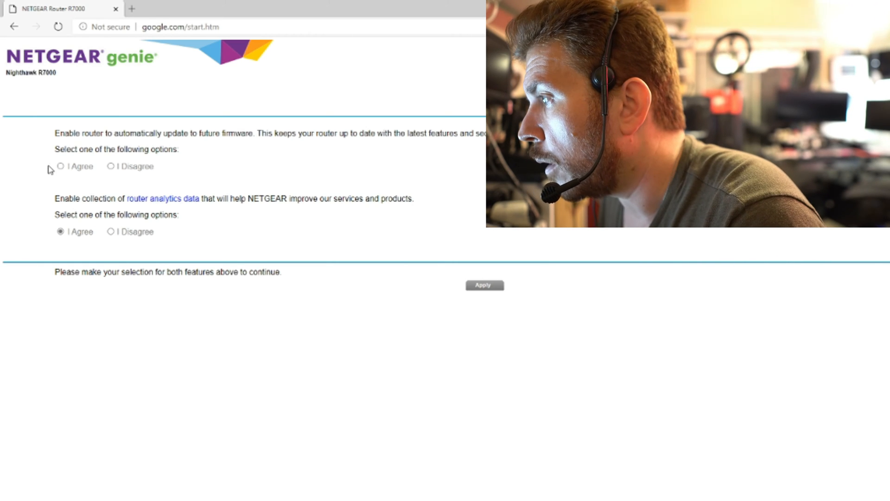
left_click(61, 166)
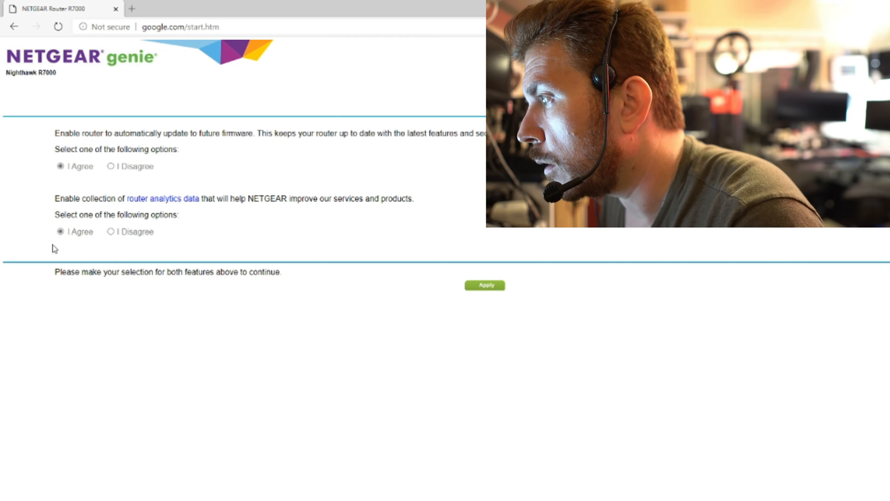
left_click(110, 231)
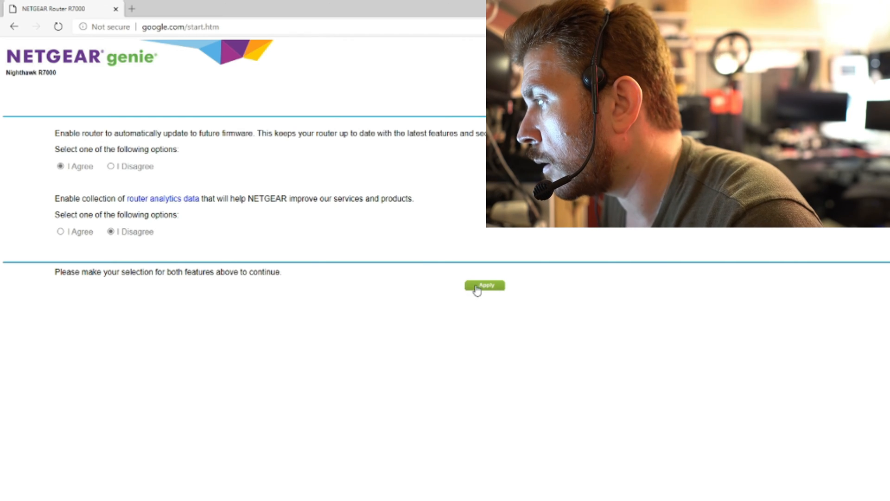
left_click(484, 284)
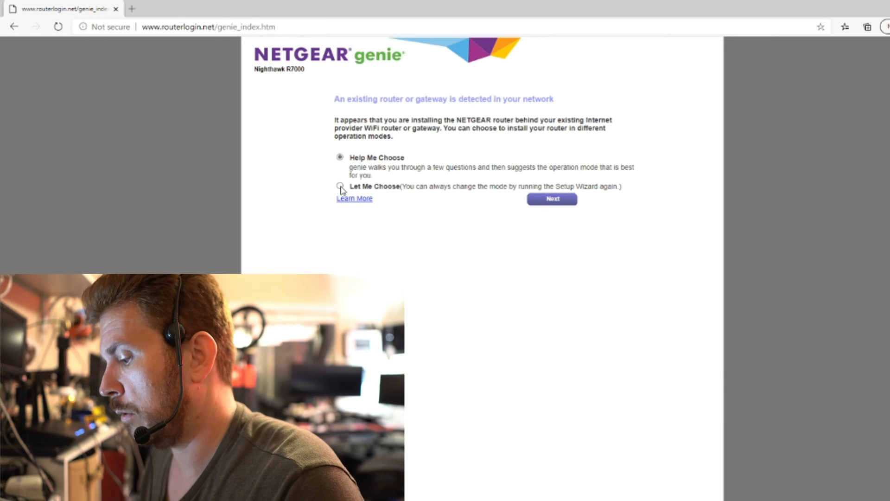
- Manually pick Router Mode and continue past the existing gateway WiFi question
left_click(339, 186)
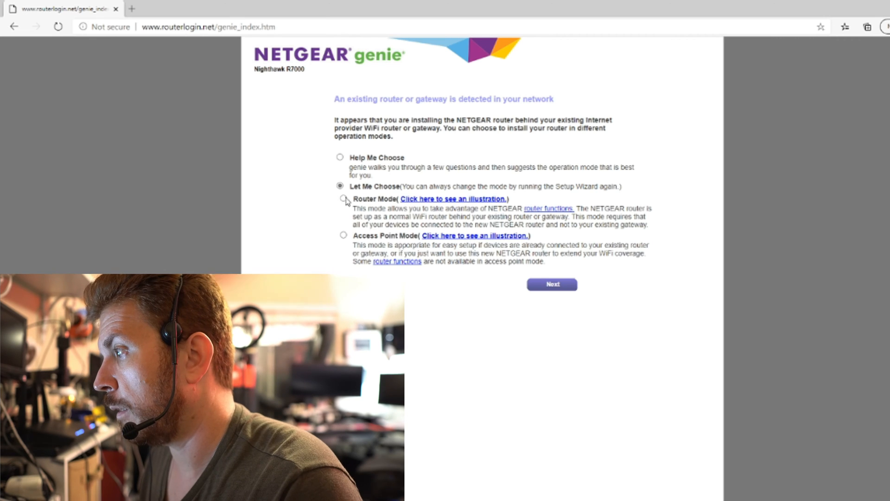
left_click(342, 202)
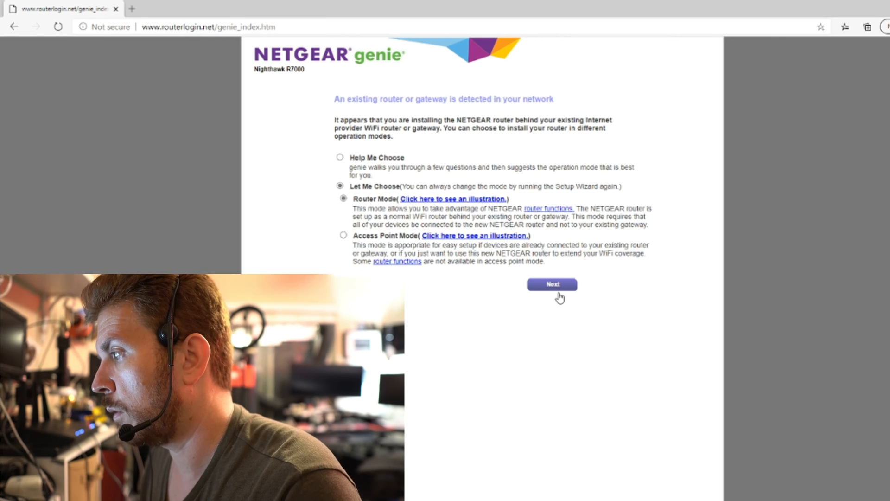
left_click(551, 285)
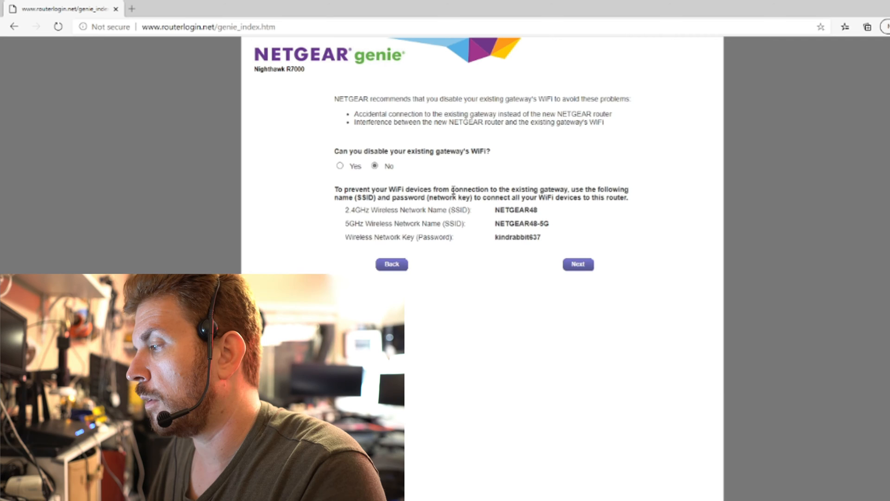
left_click(578, 264)
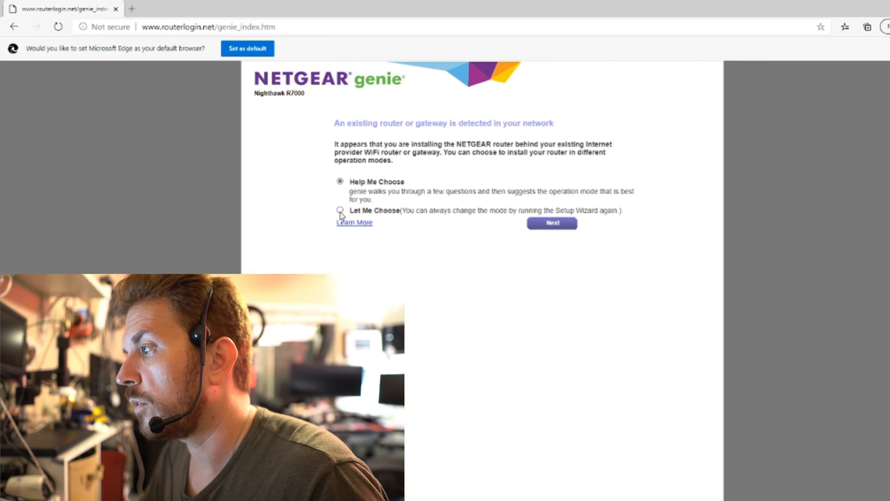
- Choose Router Mode again, select the wireless key text, and continue to admin account setup
left_click(340, 211)
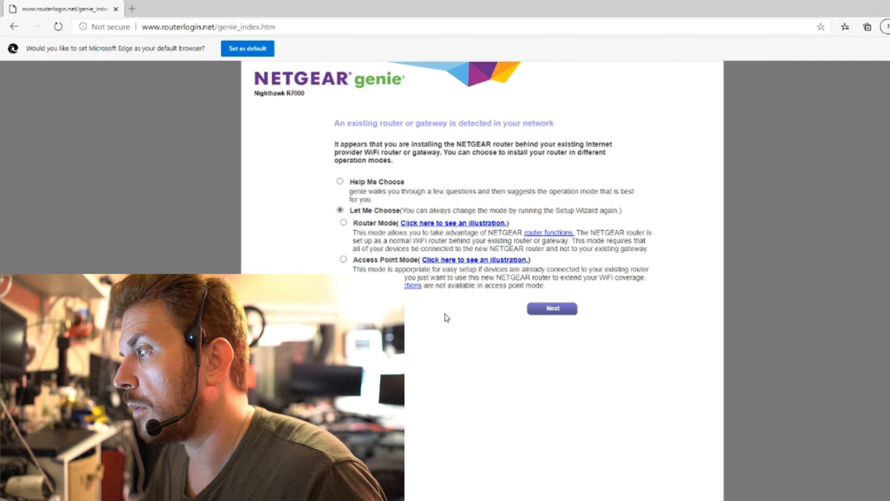
left_click(551, 308)
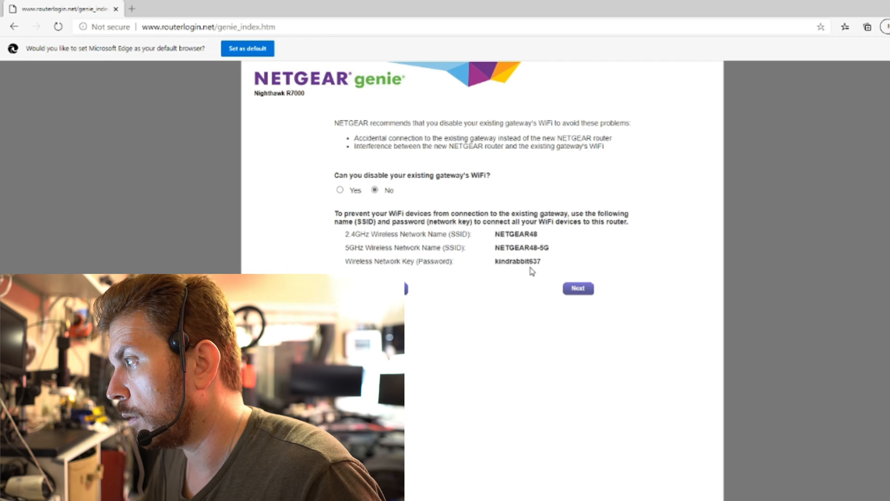
double_click(518, 261)
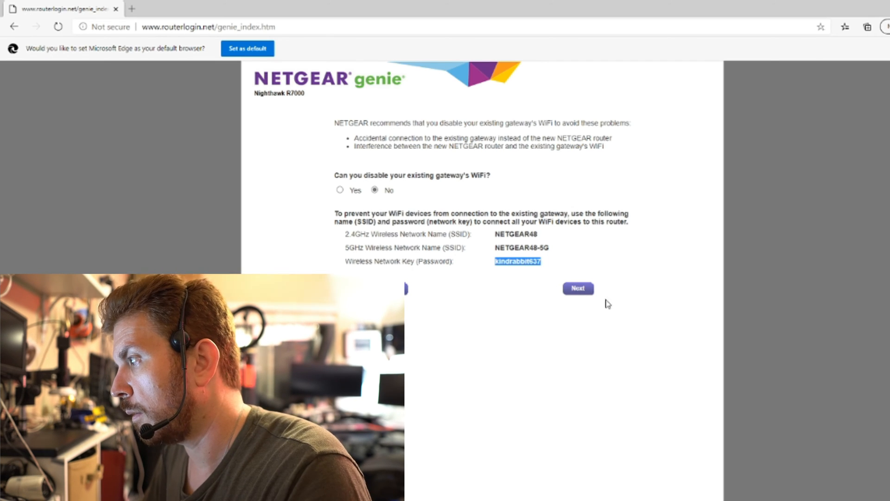
left_click(578, 287)
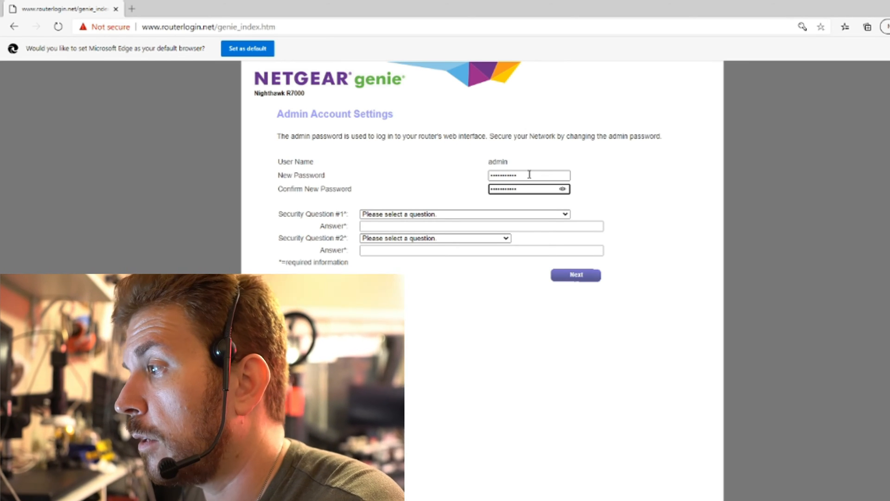
- Enter the new admin password in the account settings password fields
left_click(464, 214)
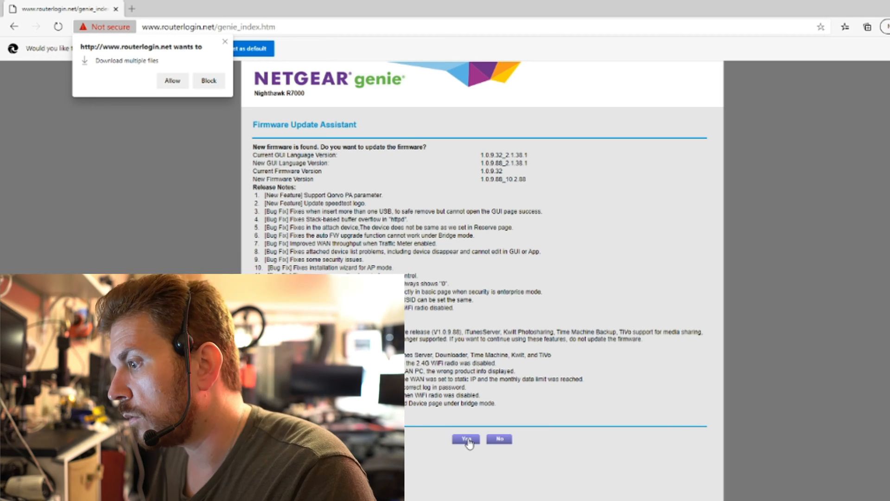
- Accept installing firmware version 1.0.9.88_10.2.88 on the router
left_click(465, 439)
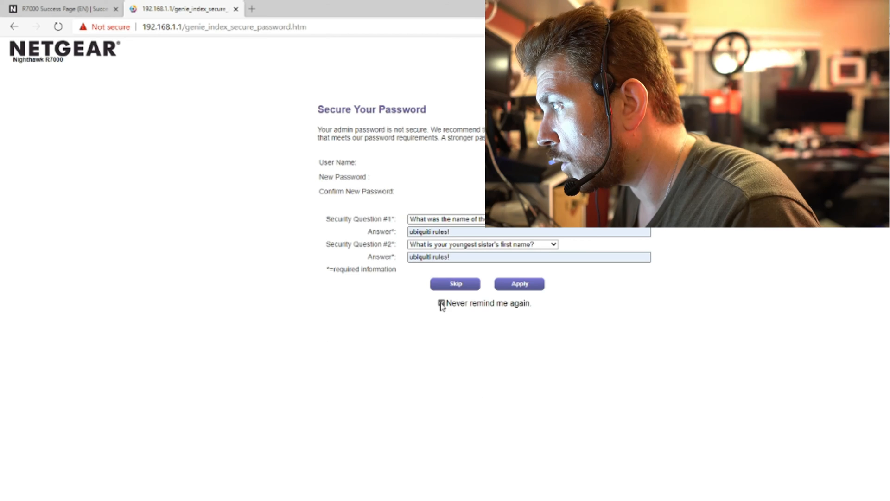
- Set the secure-password reminder to never show again and dismiss it
left_click(518, 284)
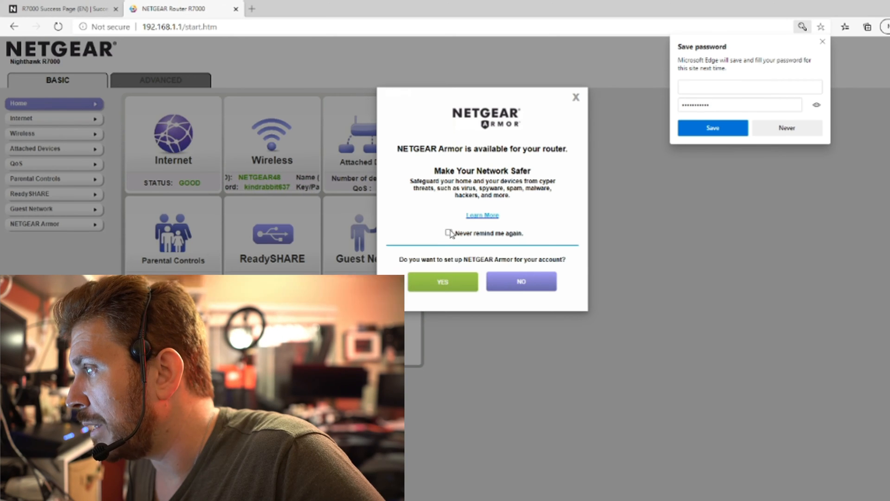
- Dismiss the NETGEAR Armor and Circle with Disney offers, then go to the Advanced settings
left_click(520, 281)
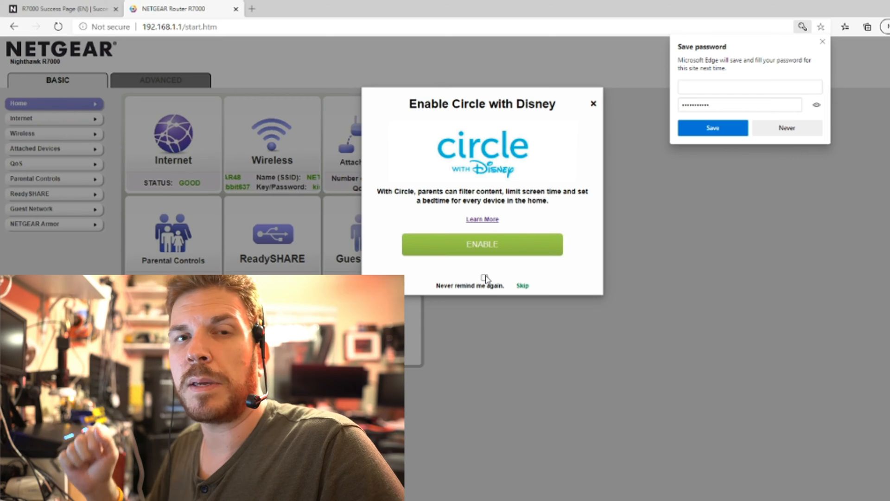
left_click(521, 286)
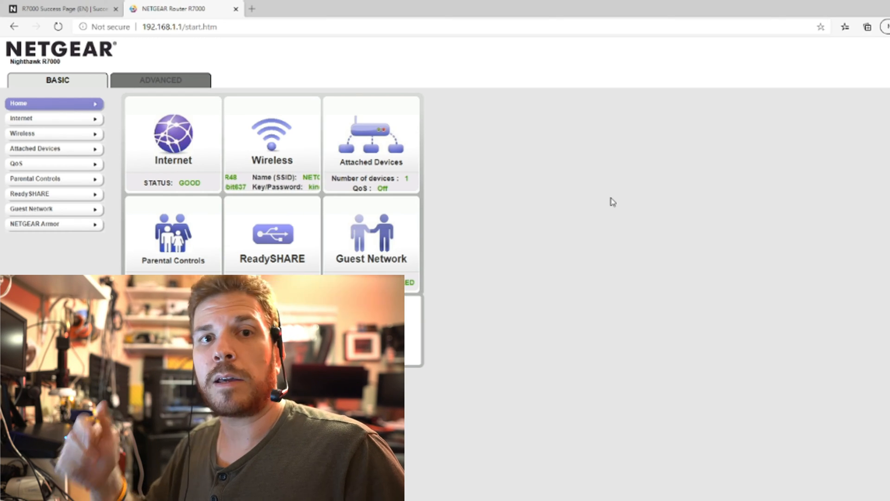
left_click(161, 79)
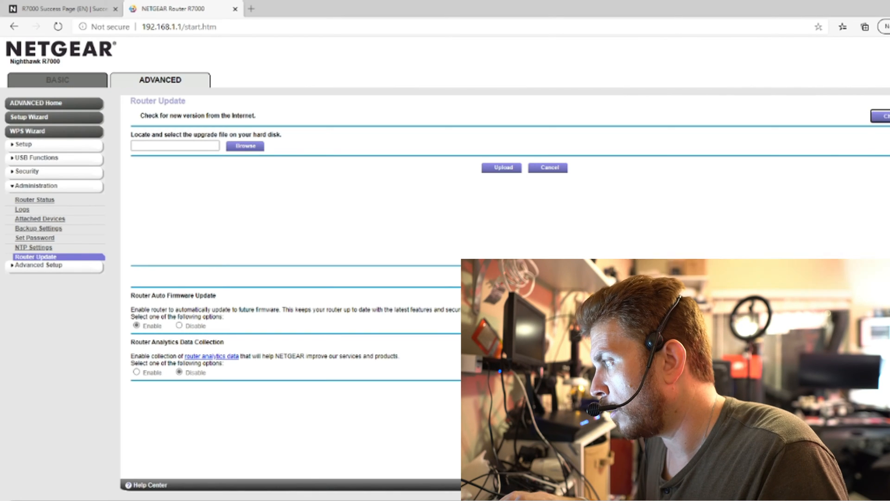
- Run a check for a newer firmware version from the Router Update page
left_click(884, 117)
type("nighthawk r7000 firmware download")
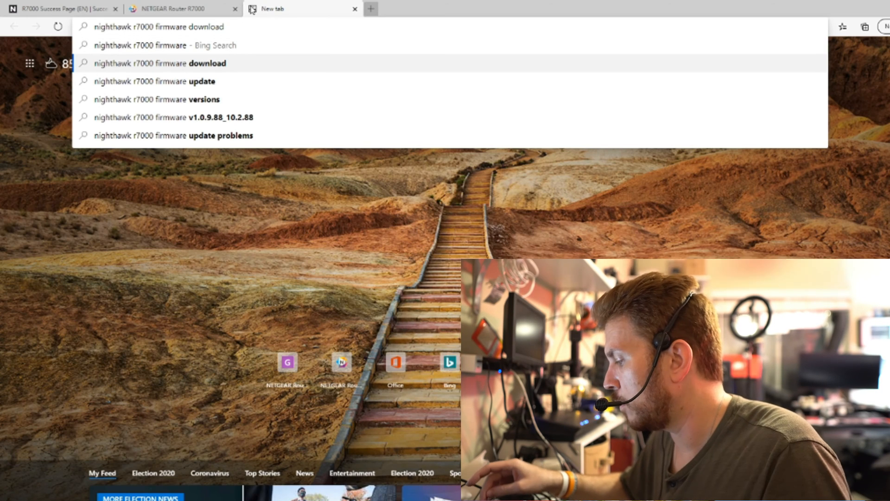
- Search for R7000 firmware downloads, open NETGEAR Support, and expand Firmware Version 1.0.11.110
left_click(165, 63)
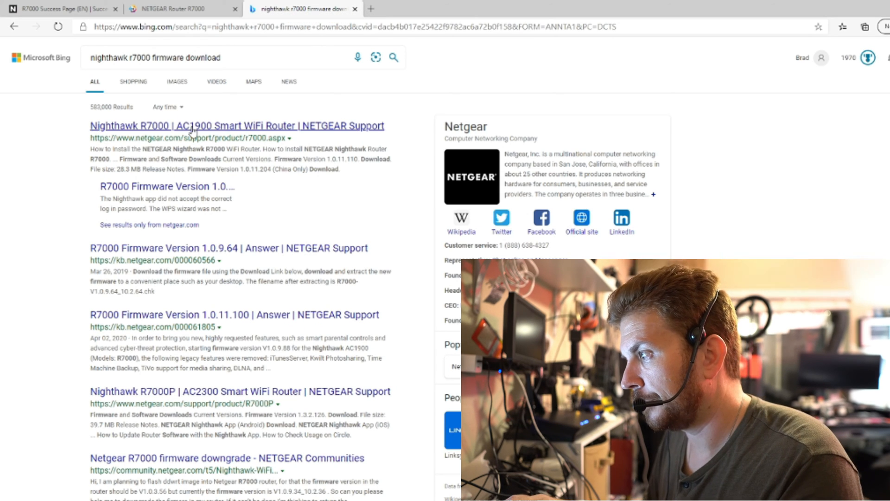
left_click(237, 125)
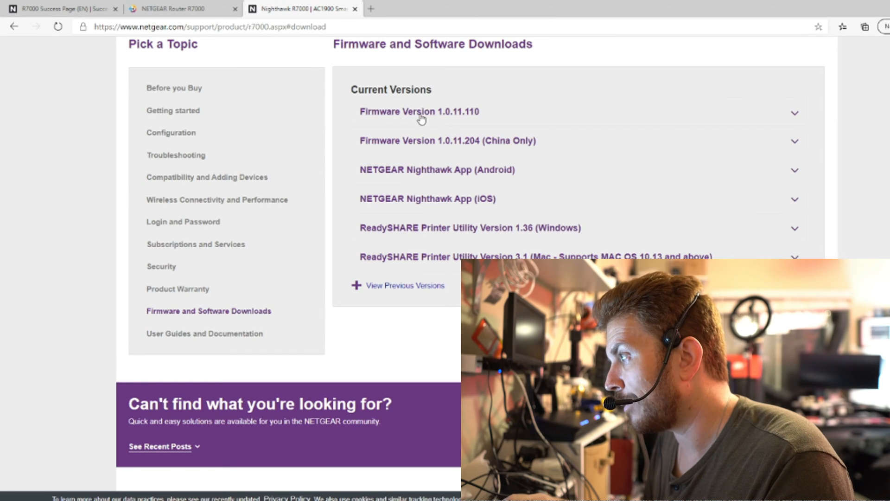
left_click(419, 111)
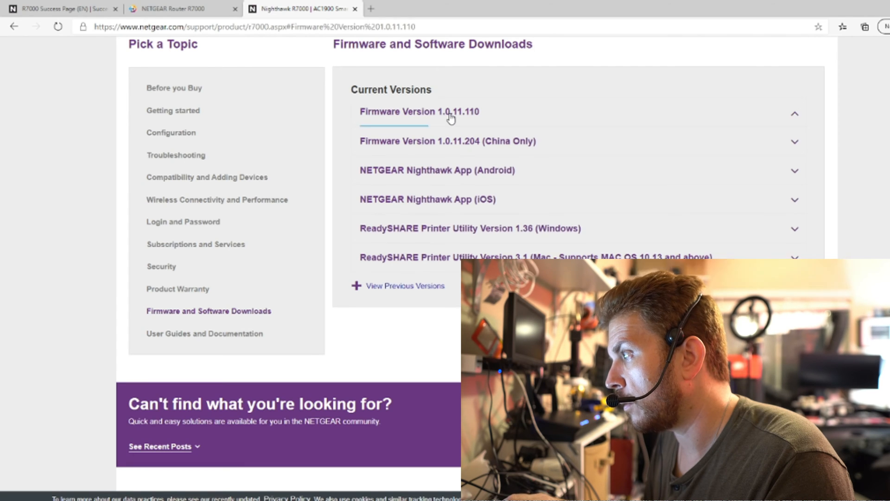
left_click(176, 8)
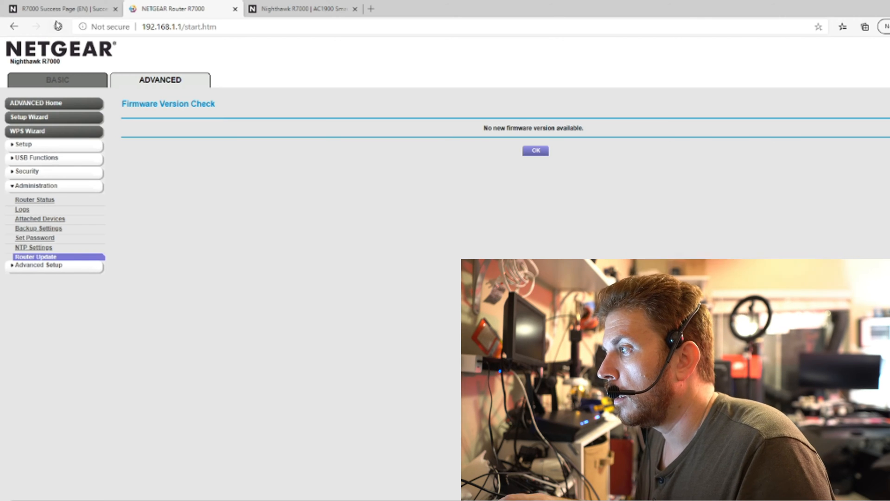
- Return to the router tab and acknowledge that no new firmware version is available
left_click(301, 8)
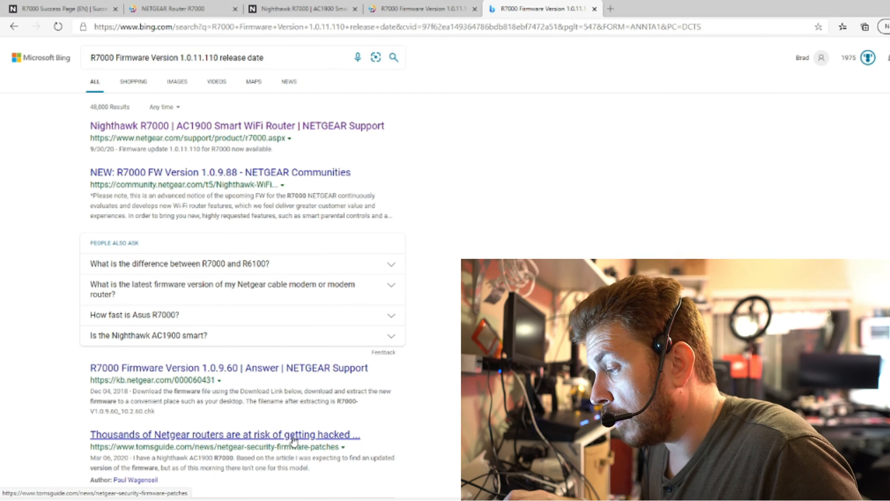
- Read the Tom's Guide article on Netgear routers at risk of getting hacked
left_click(224, 435)
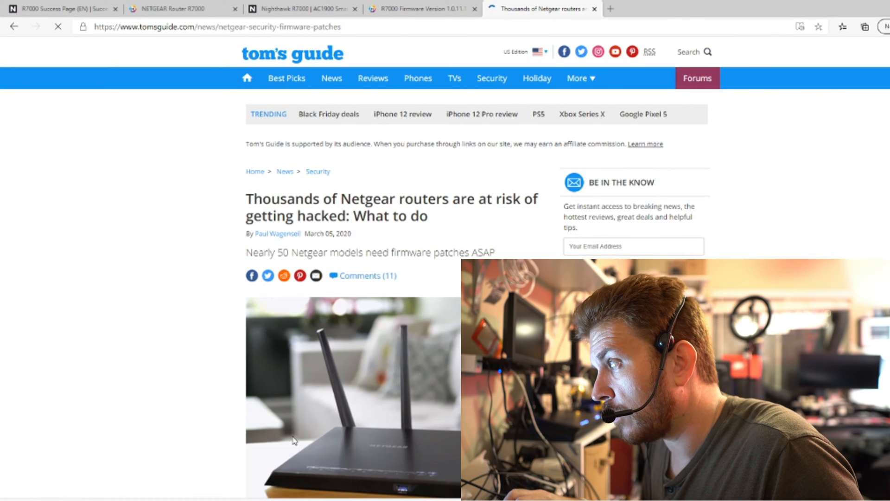
scroll("down", 3)
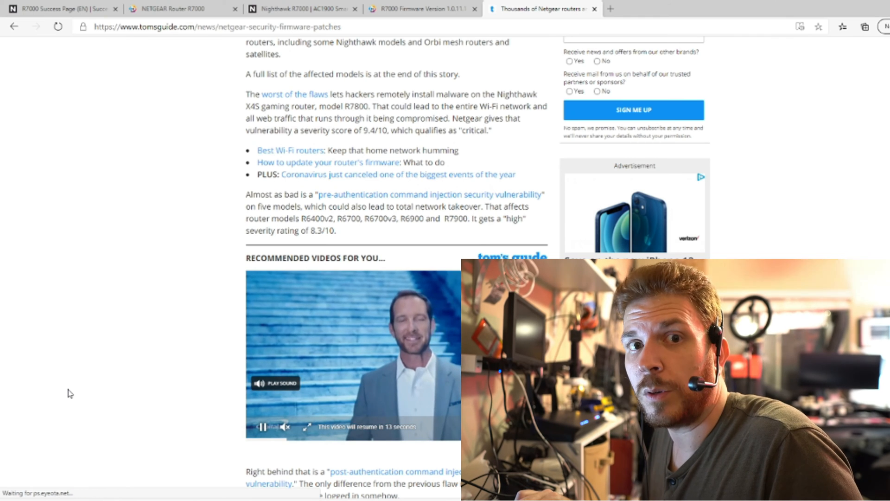
left_click(177, 8)
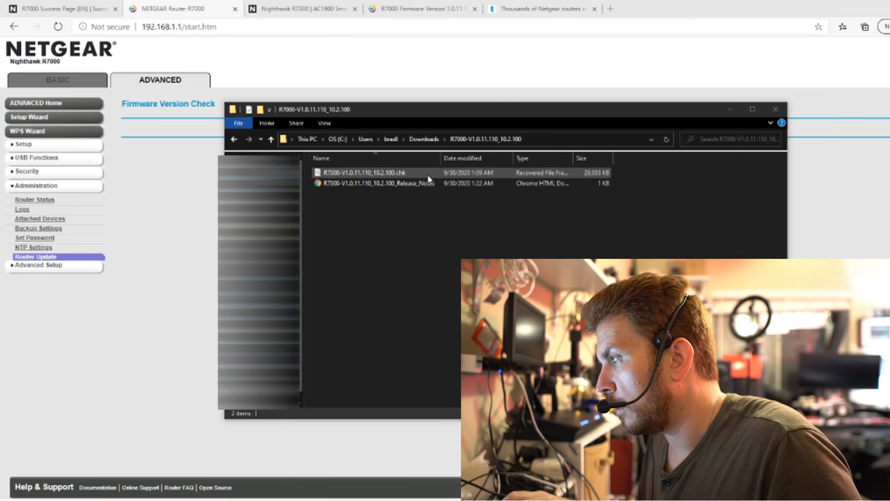
- Check the downloaded R7000-V1.0.11.110 .chk file and view its release notes
left_click(364, 173)
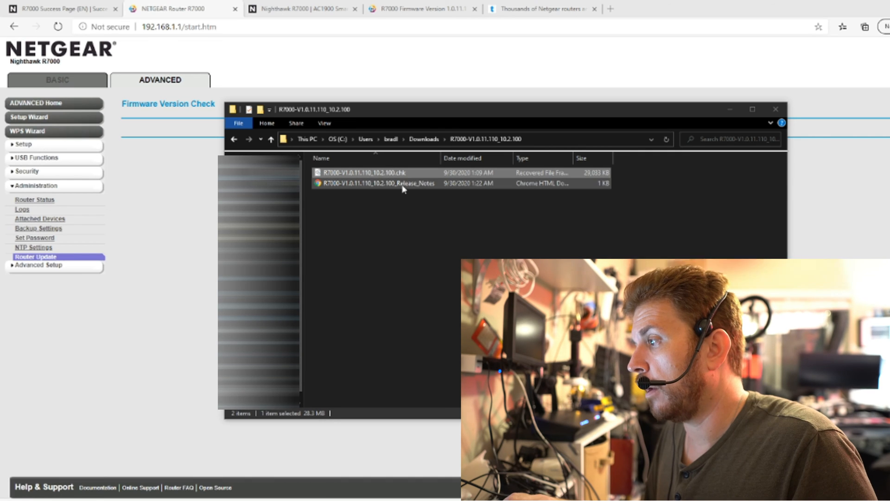
double_click(377, 183)
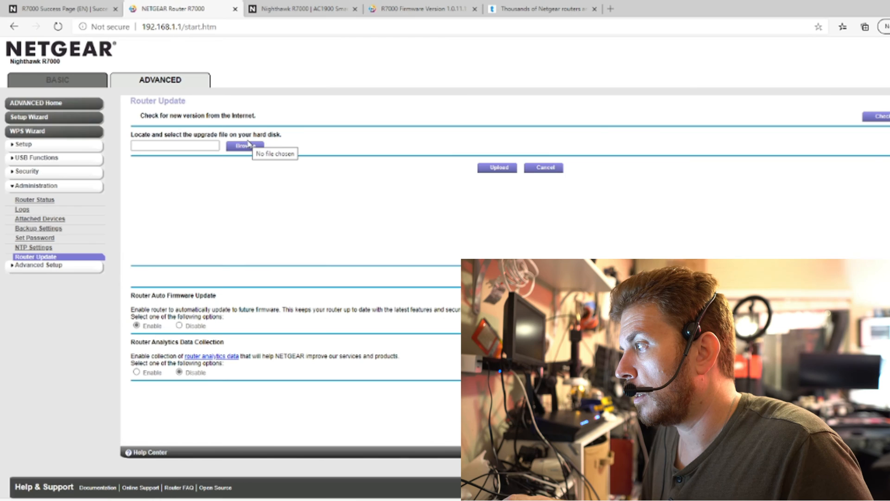
- Upload R7000-V1.0.11.110_10.2.100.chk to the router, accepting the connection-loss warning
left_click(244, 146)
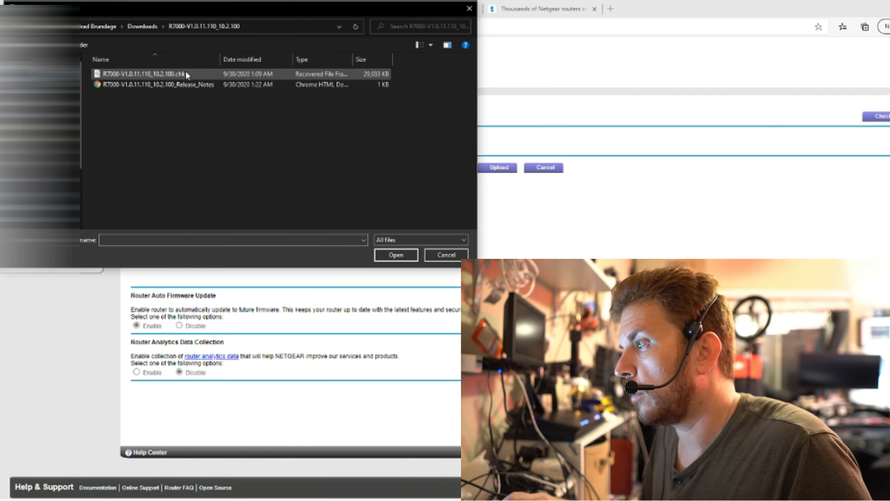
left_click(395, 255)
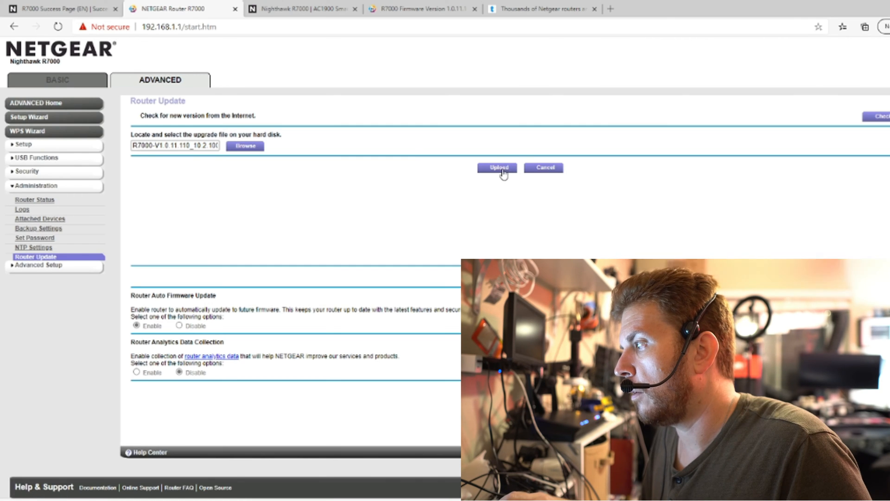
left_click(497, 168)
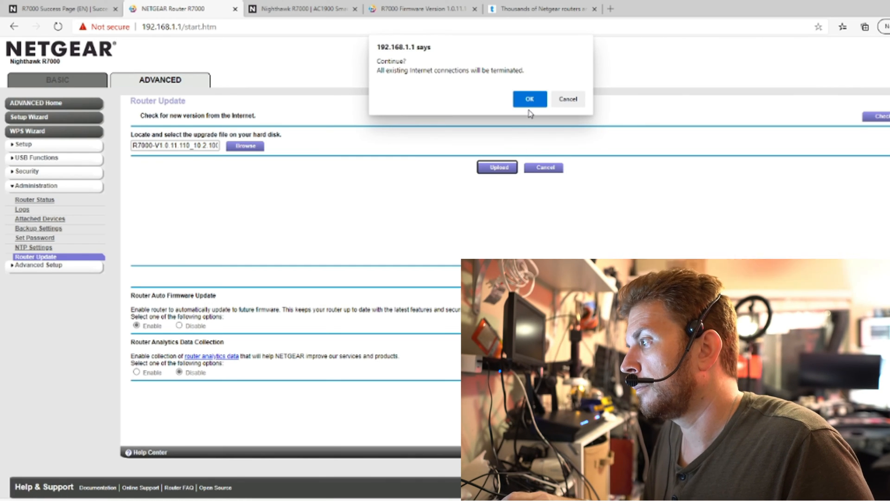
left_click(529, 99)
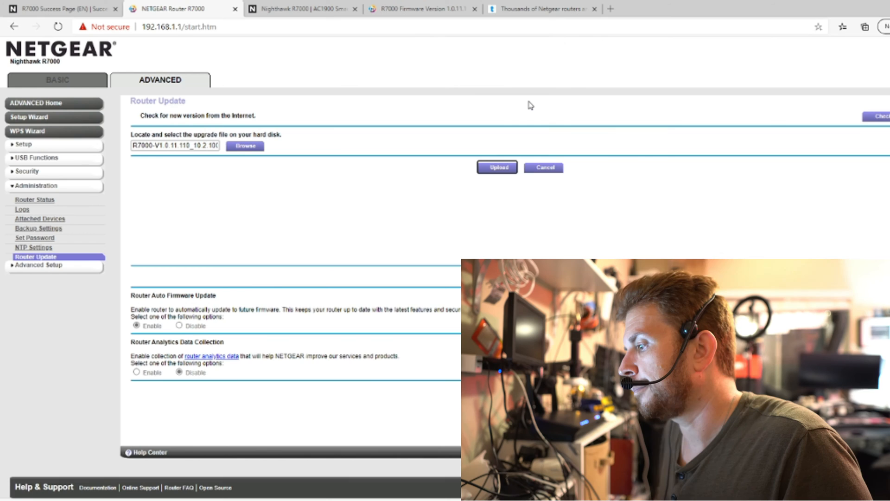
left_click(497, 167)
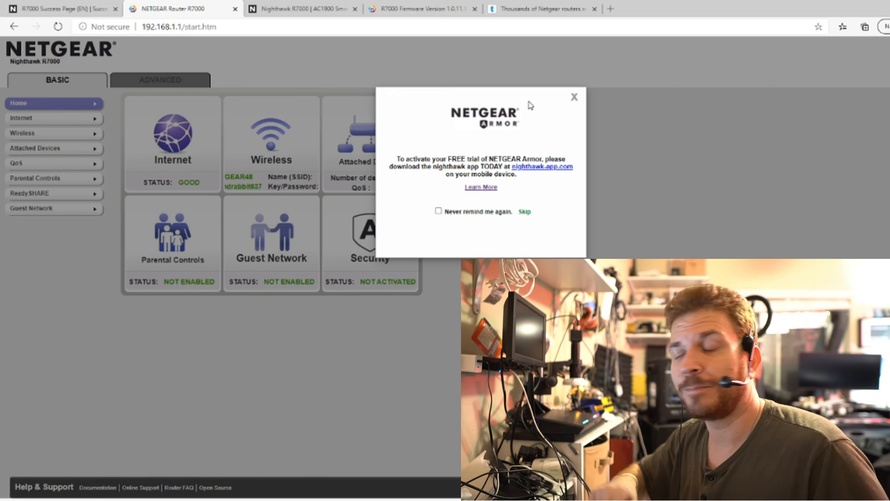
- Dismiss the Armor offer permanently, close the Circle promotion, and go to NETGEAR Support
left_click(438, 210)
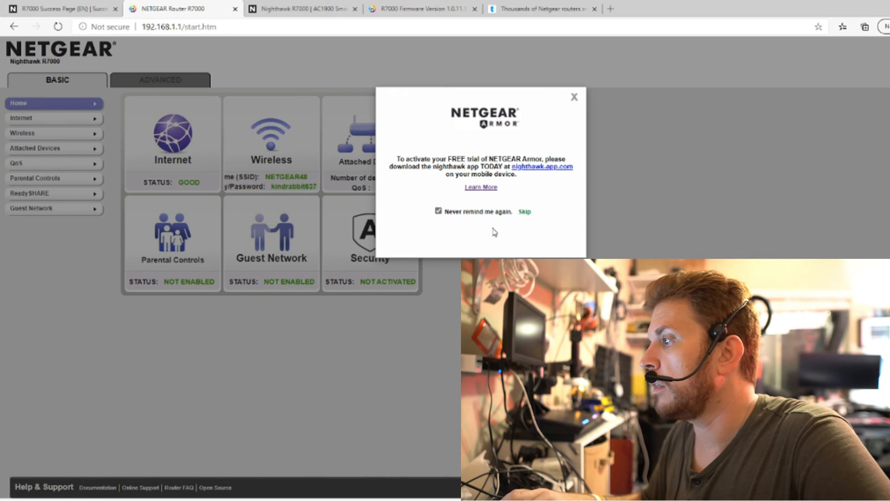
left_click(523, 211)
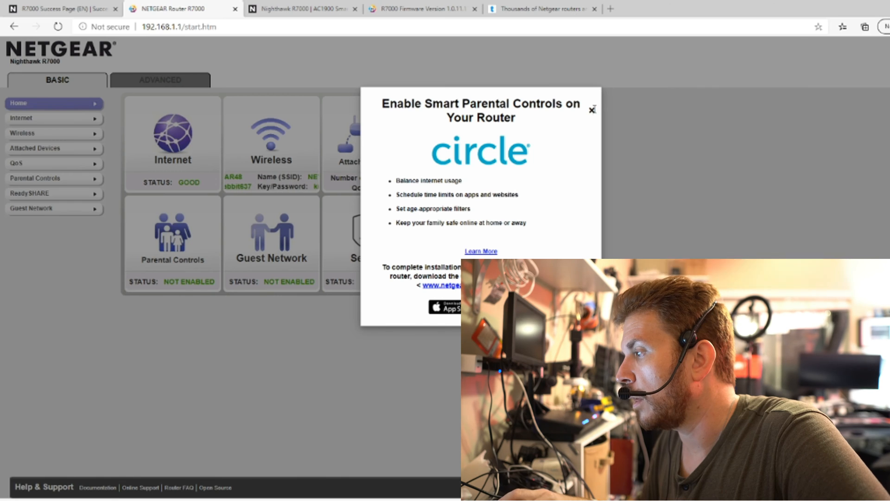
left_click(592, 110)
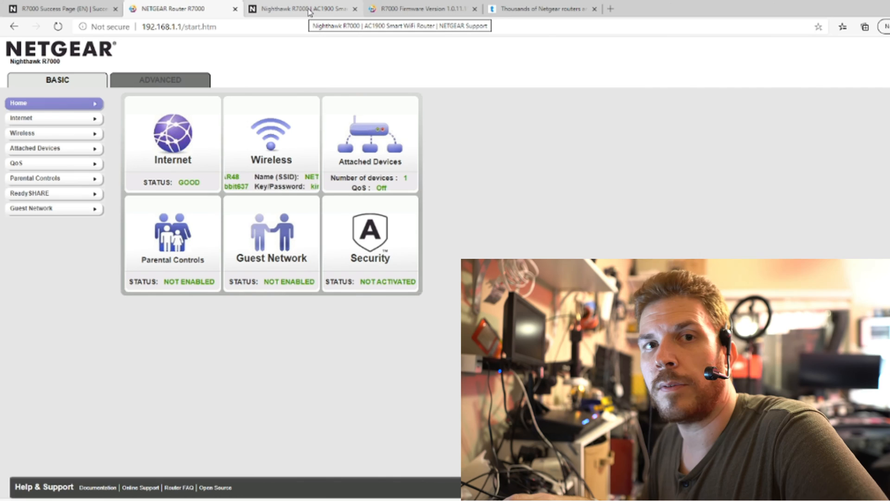
left_click(661, 8)
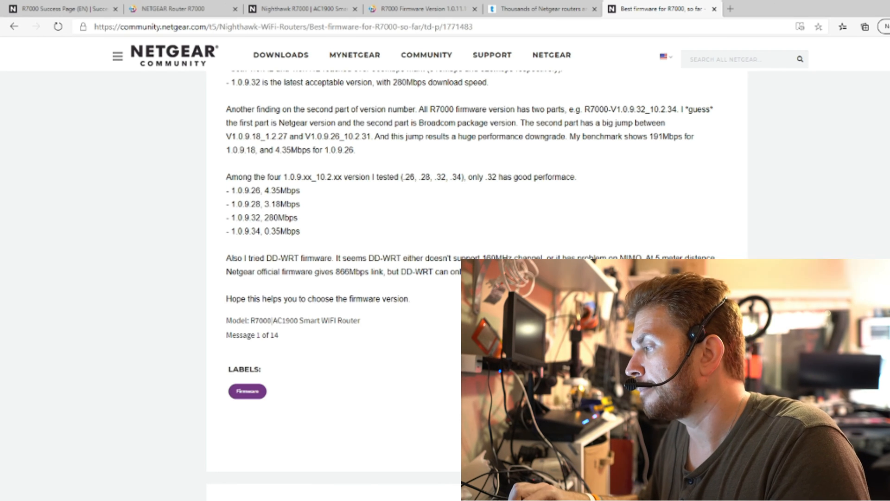
- Read the 'Best firmware for R7000' thread and search Bing for 'nighthawk r7000 dd-wrt'
scroll("down", 3)
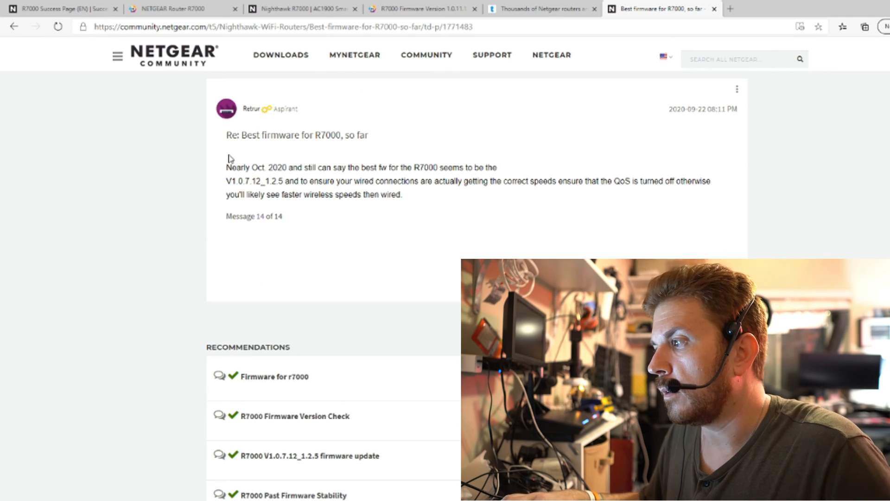
left_click_drag(227, 167, 289, 167)
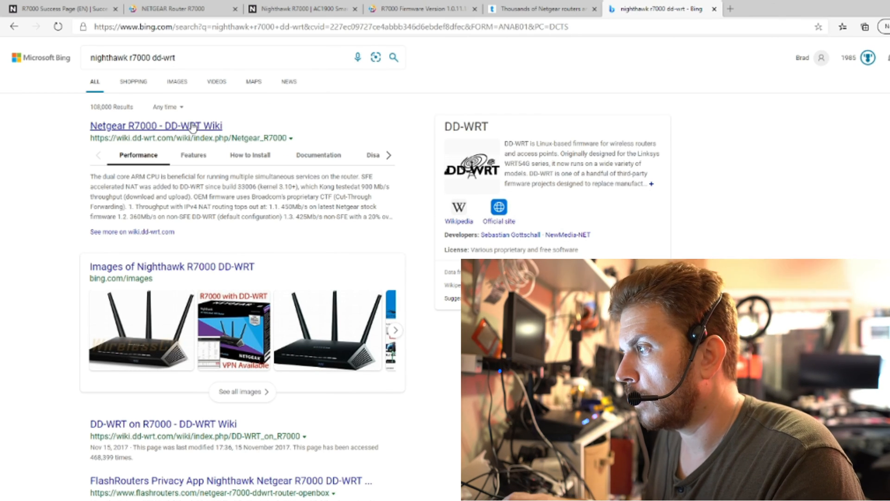
- Review the DD-WRT wiki's Netgear R7000 page from the Bing results
left_click(156, 125)
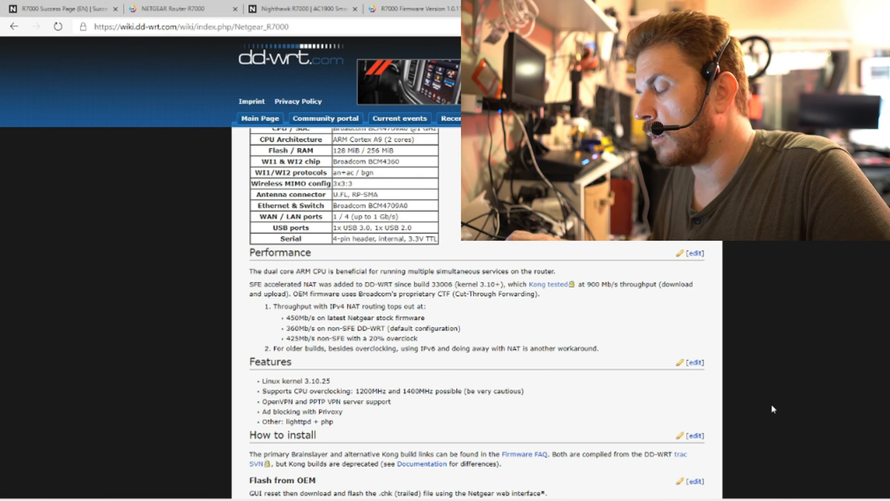
mouse_move(618, 368)
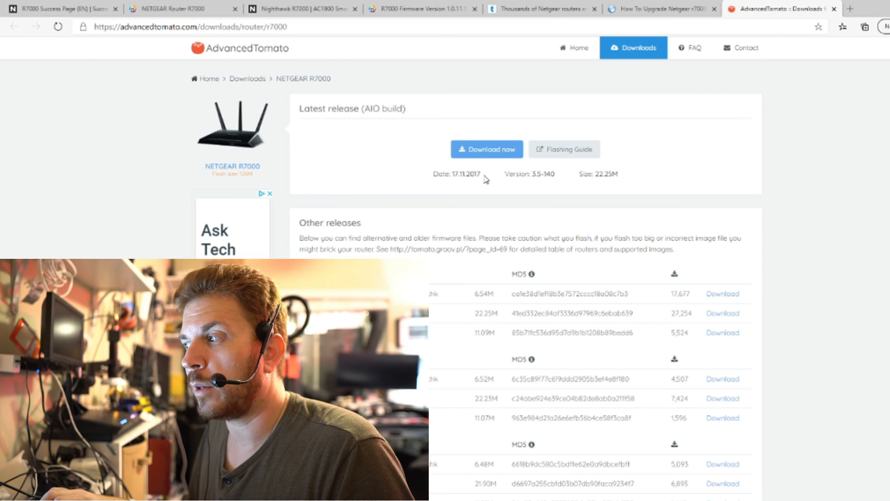
- Read the Gargoyle Forum 'Netgear R7000 Nighthawk' thread
left_click(187, 26)
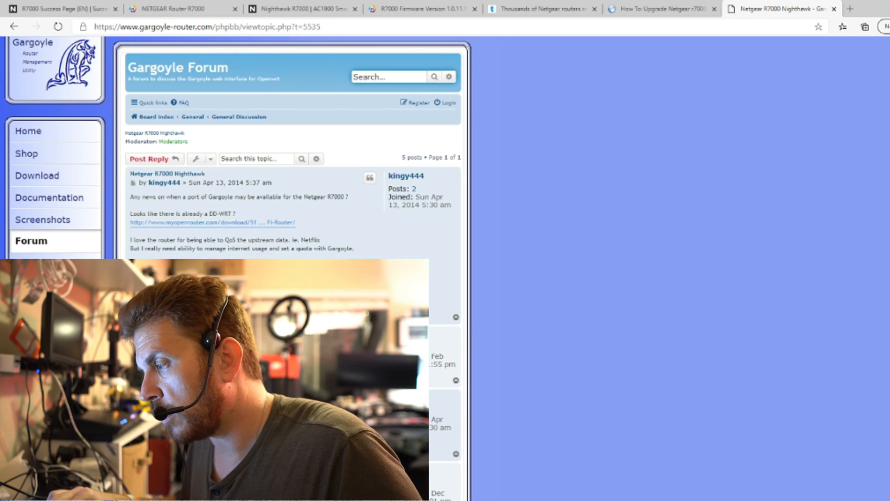
scroll("down", 3)
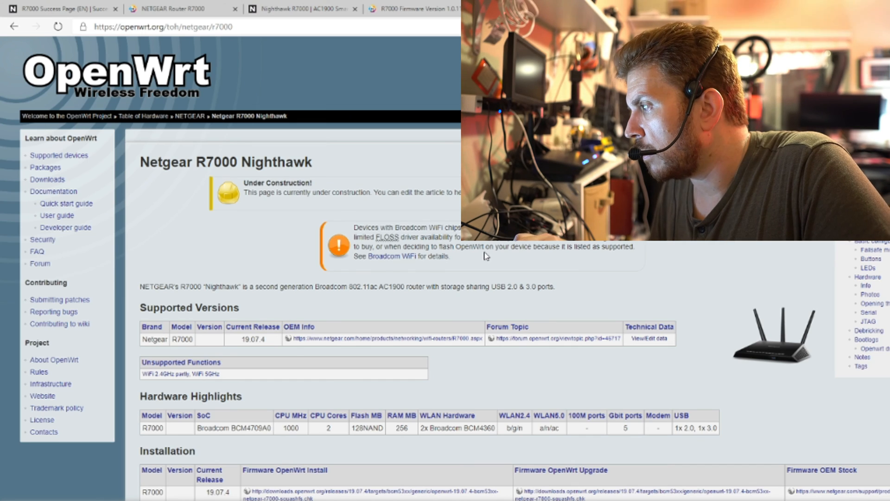
scroll("down", 3)
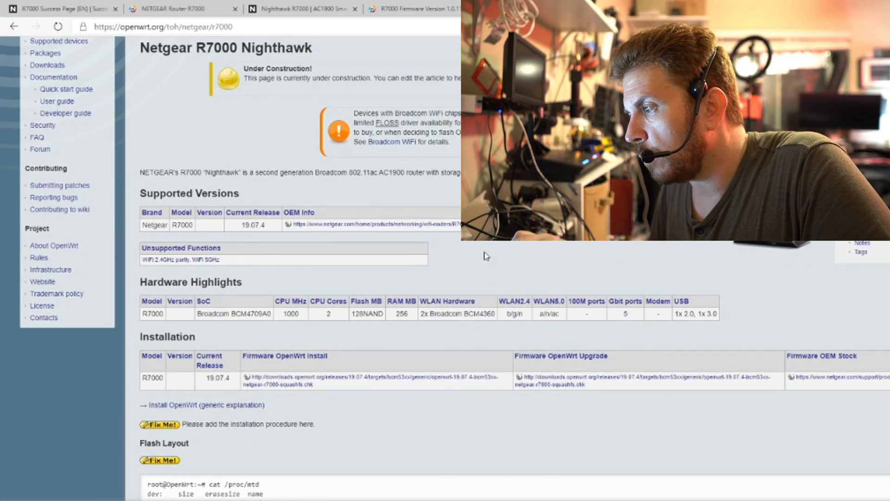
scroll("down", 3)
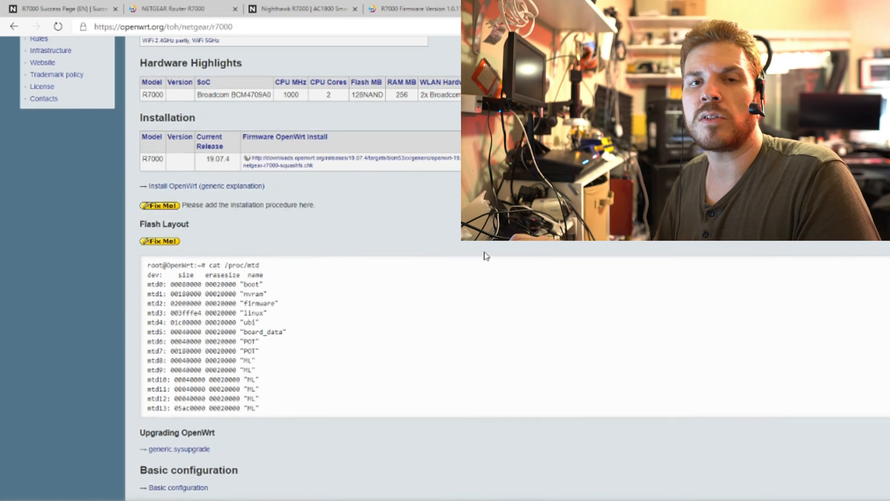
scroll("up", 3)
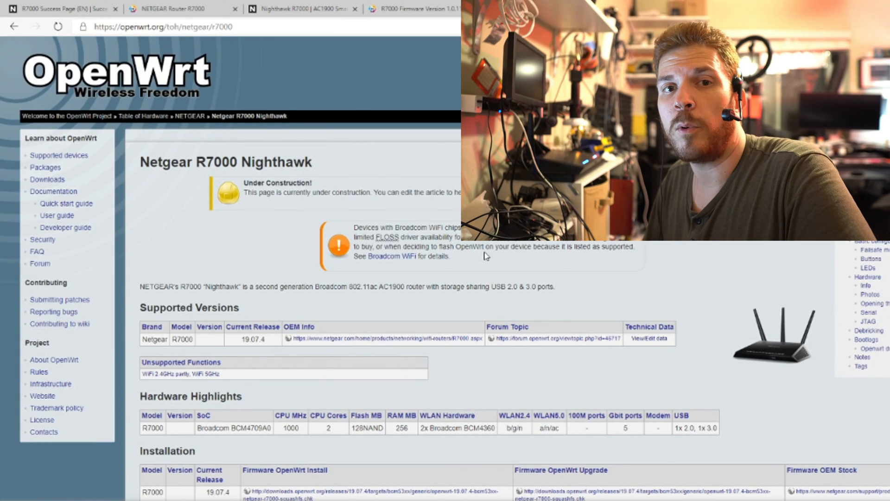